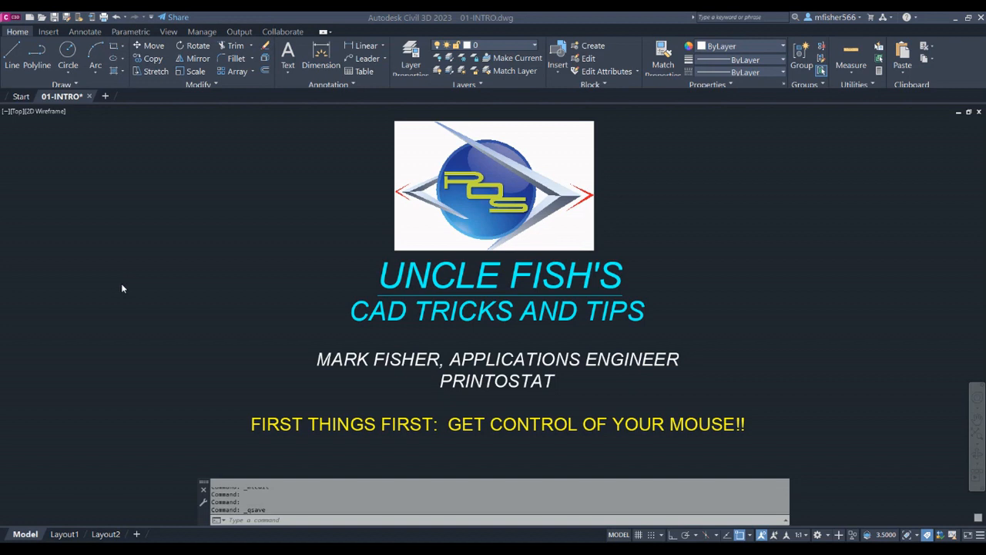
{"action": "mouse_move", "coordinate": [151, 272]}
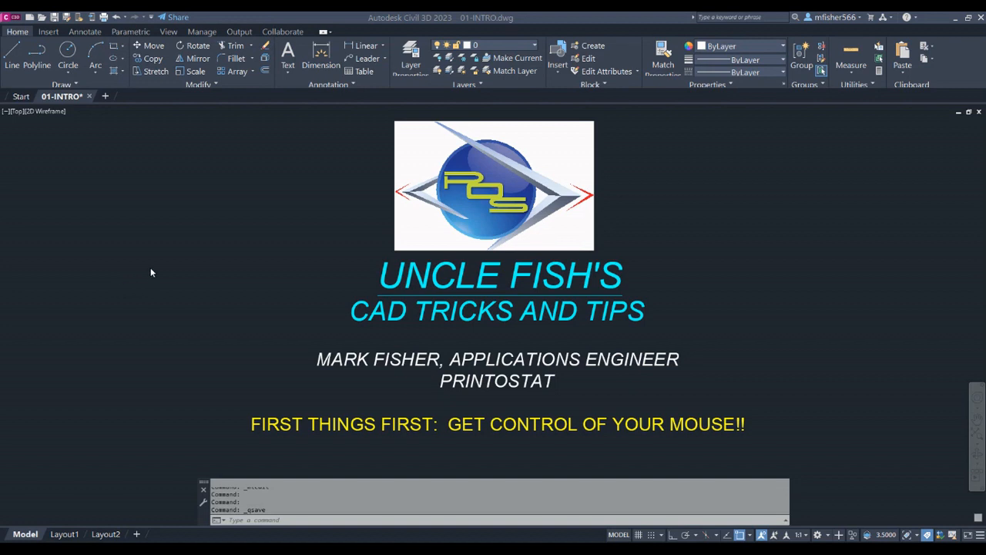
{"action": "mouse_move", "coordinate": [166, 262]}
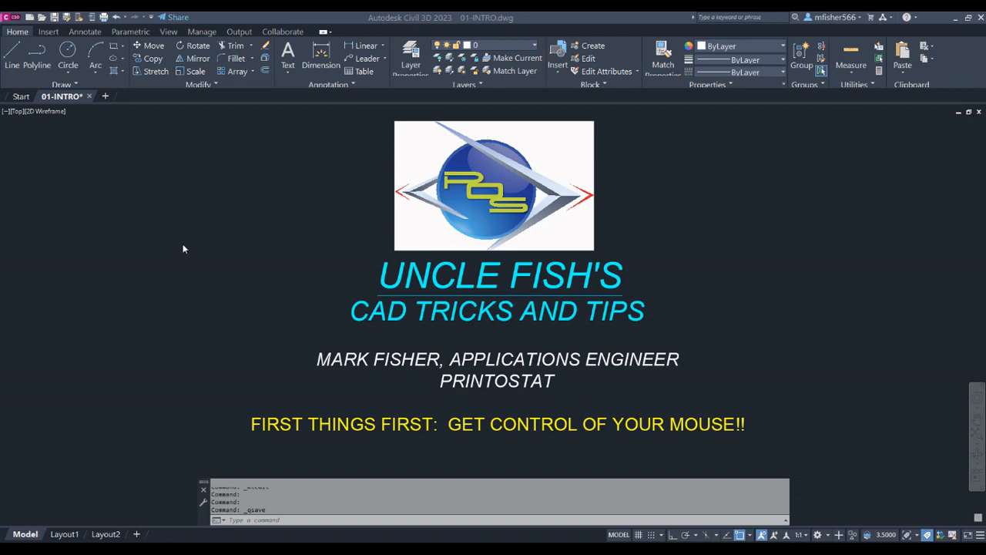
{"action": "mouse_move", "coordinate": [624, 441]}
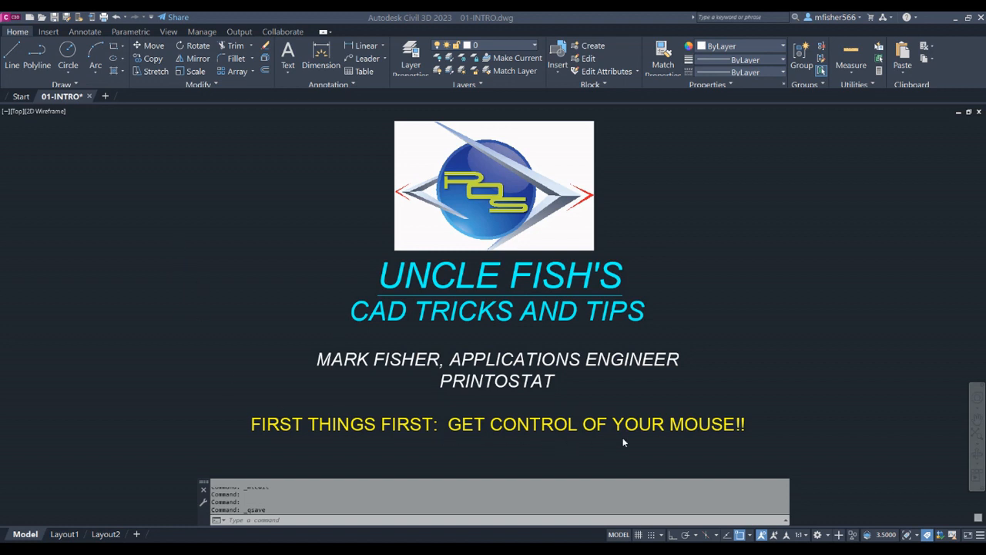
{"action": "mouse_move", "coordinate": [785, 420]}
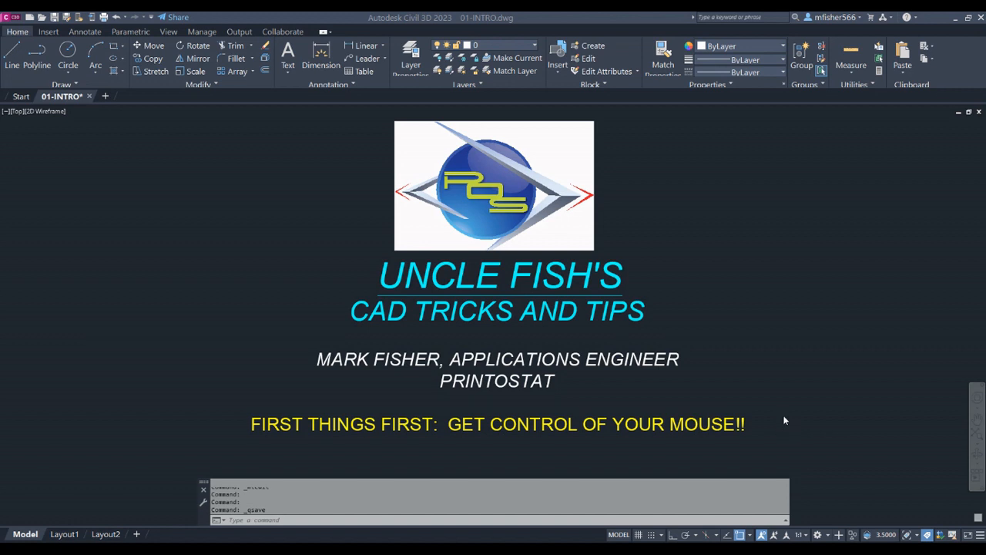
{"action": "mouse_move", "coordinate": [747, 316]}
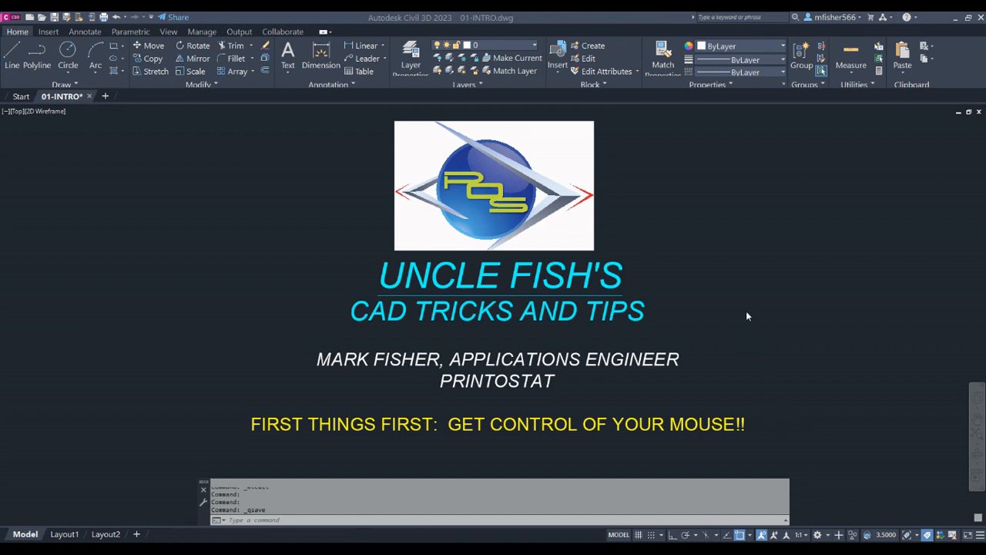
{"action": "mouse_move", "coordinate": [751, 320]}
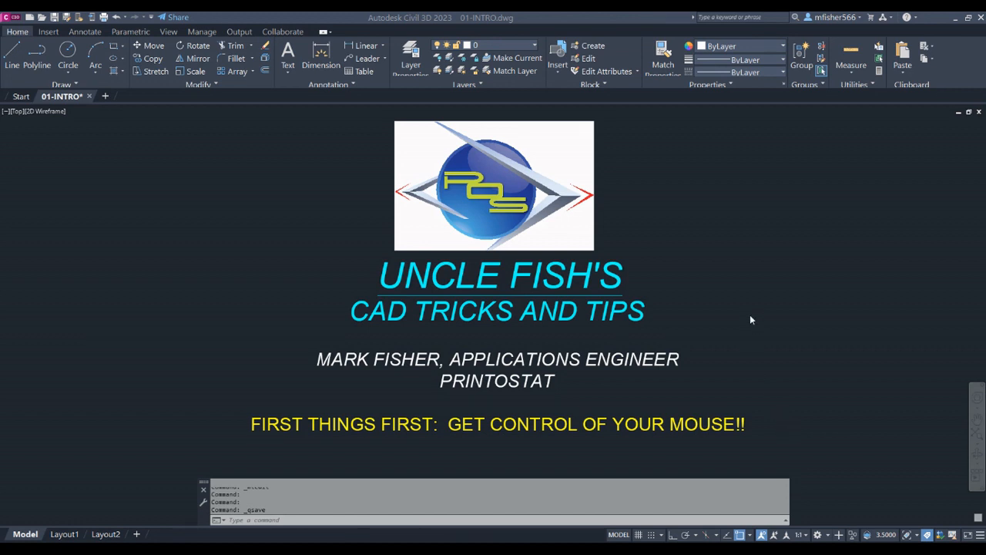
{"action": "mouse_move", "coordinate": [754, 313]}
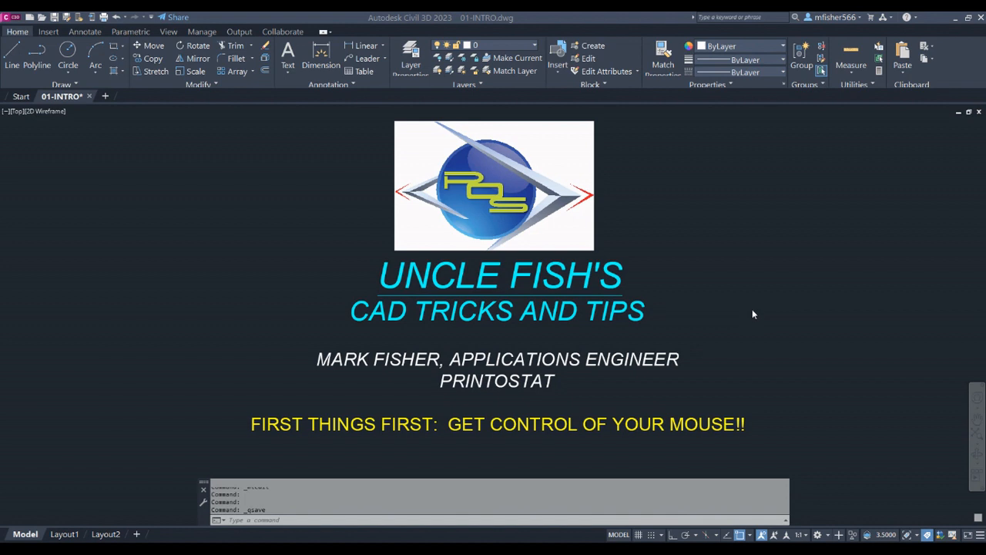
{"action": "mouse_move", "coordinate": [704, 253]}
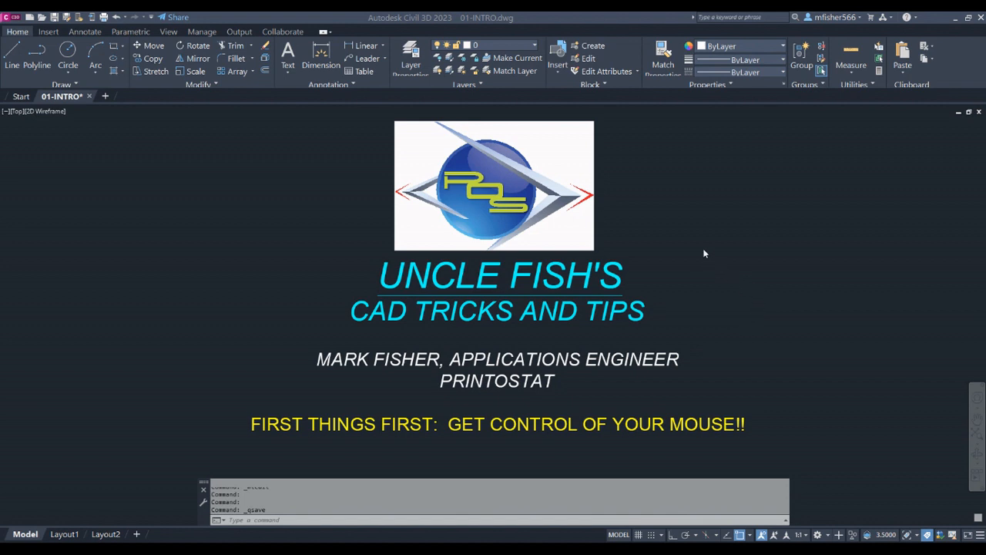
Step: Reach Right-Click Customization via Options > User Preferences from the command line menu
{"action": "right_click", "coordinate": [247, 519]}
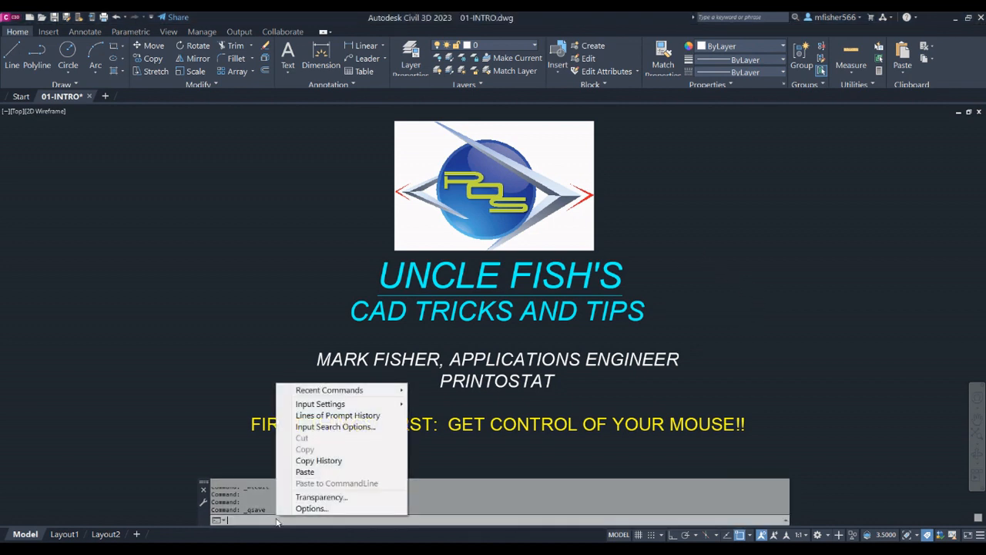
{"action": "left_click", "coordinate": [310, 507]}
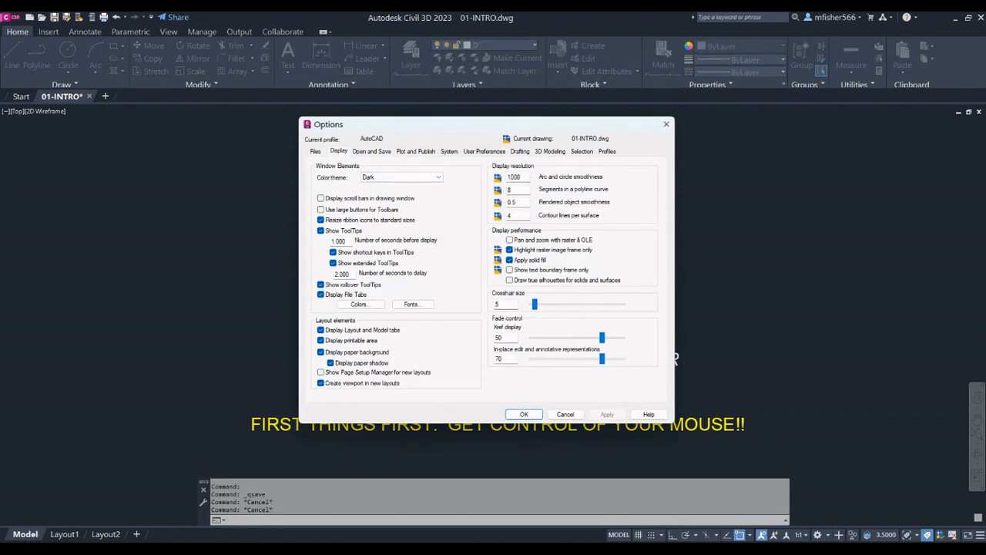
{"action": "left_click", "coordinate": [484, 151]}
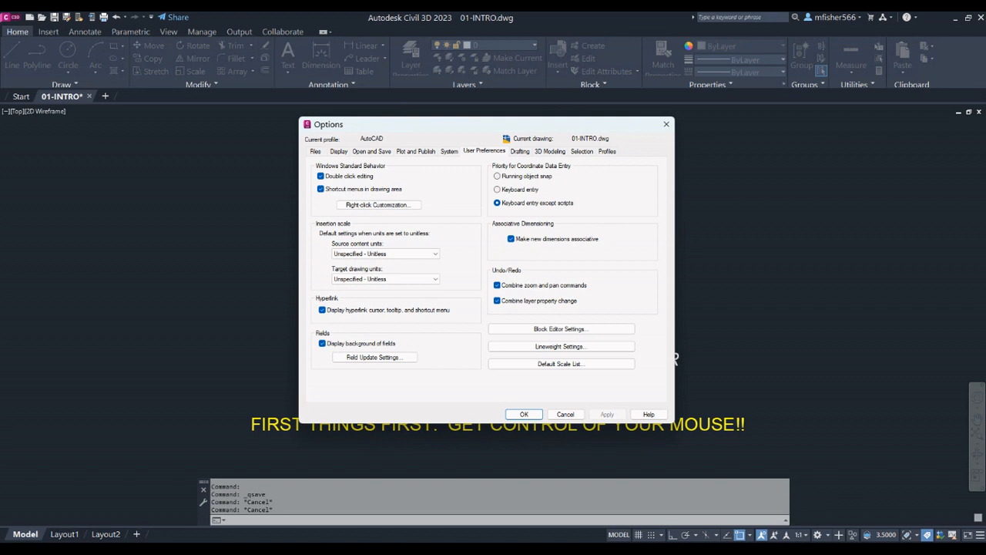
{"action": "left_click", "coordinate": [378, 204]}
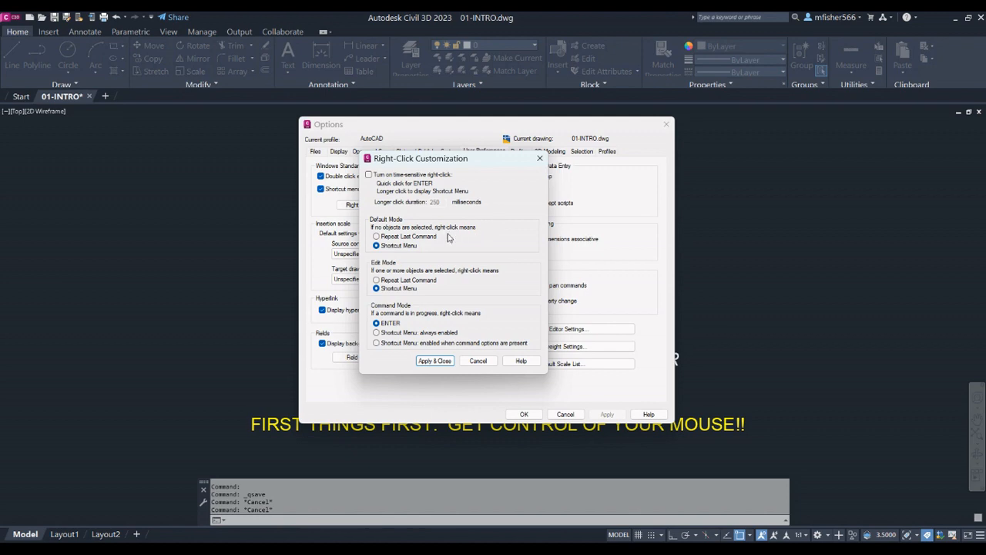
Step: Choose Repeat Last Command as default, Shortcut Menu for edit, ENTER for commands, and confirm
{"action": "left_click", "coordinate": [376, 236]}
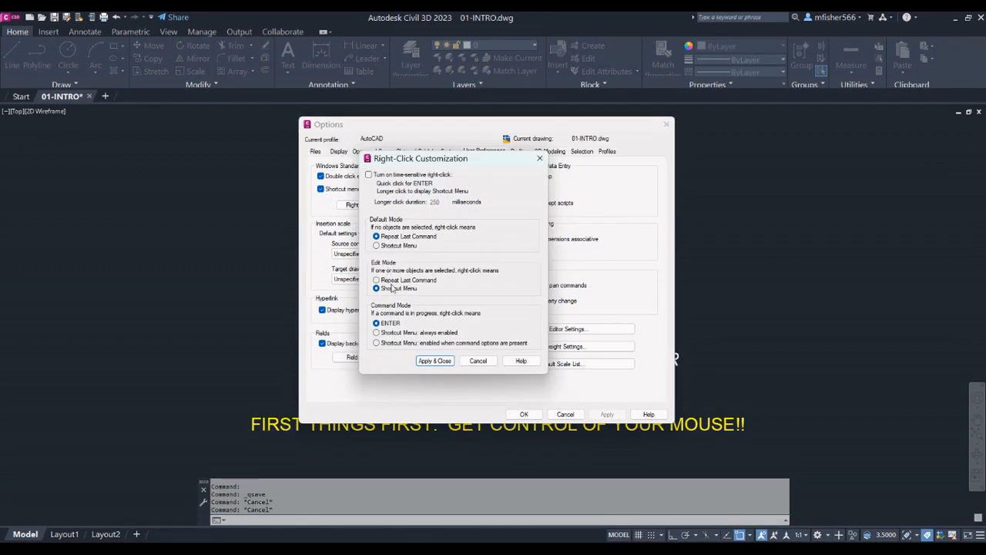
{"action": "left_click", "coordinate": [375, 289]}
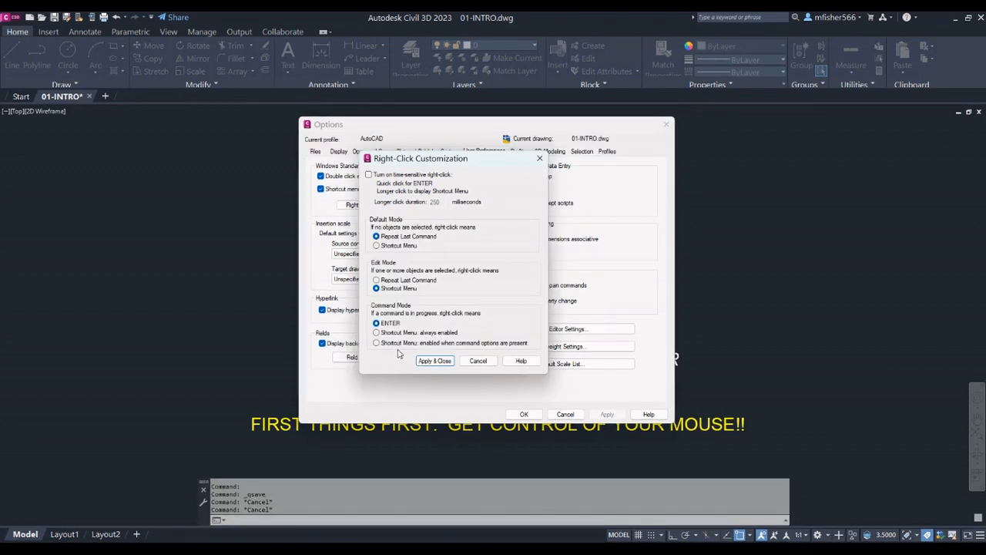
{"action": "left_click", "coordinate": [434, 361]}
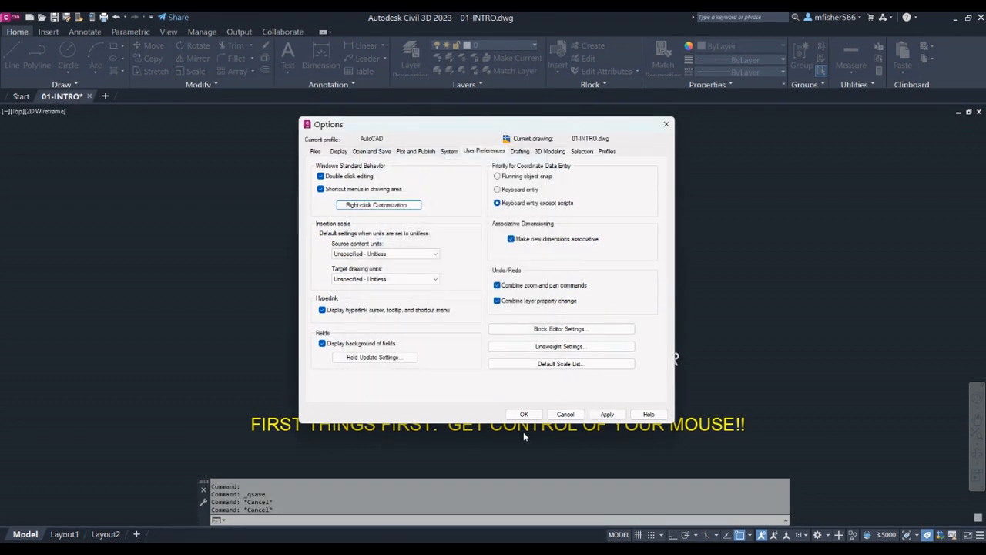
{"action": "left_click", "coordinate": [565, 413]}
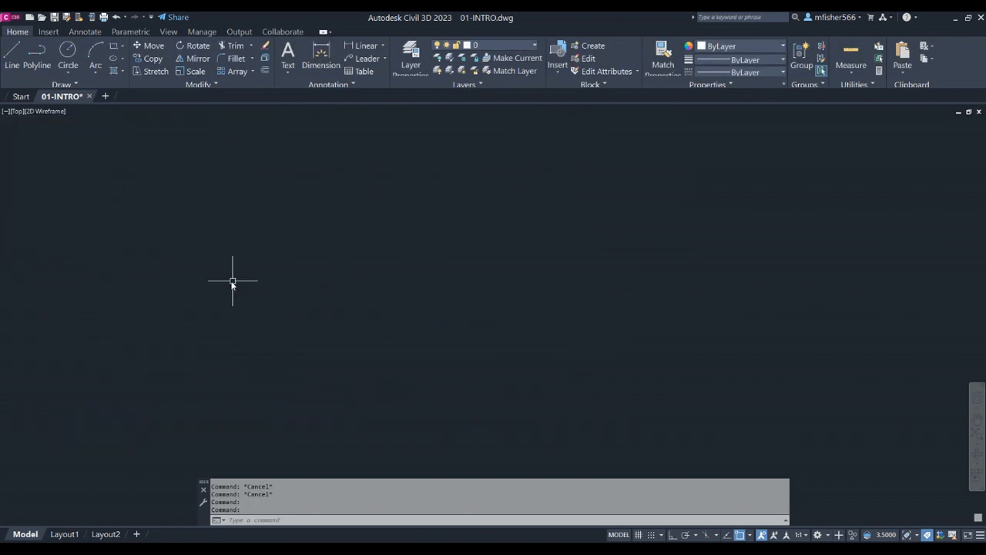
{"action": "mouse_move", "coordinate": [71, 200]}
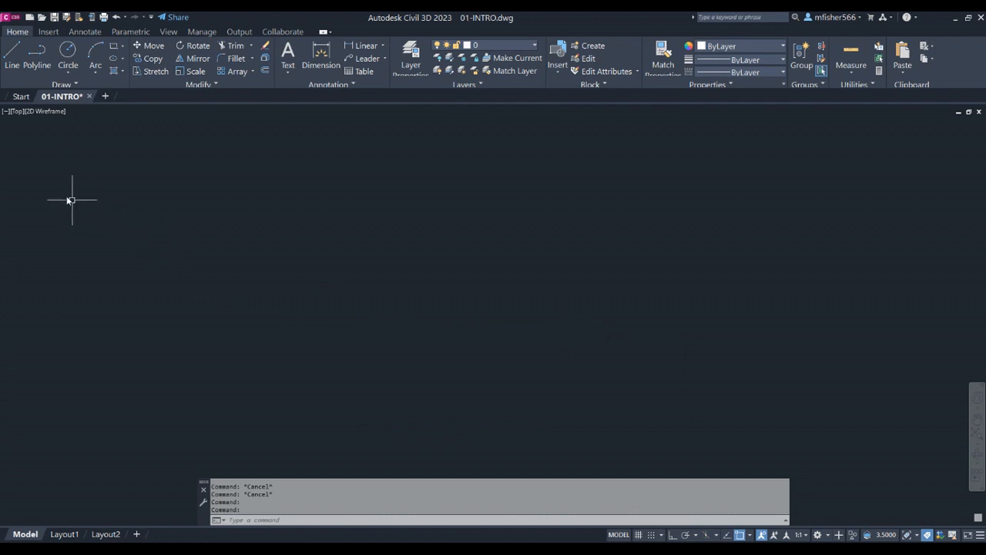
Step: Draw two parallel diagonal lines with LINE, then zigzag polylines with PLINE
{"action": "left_click", "coordinate": [12, 49]}
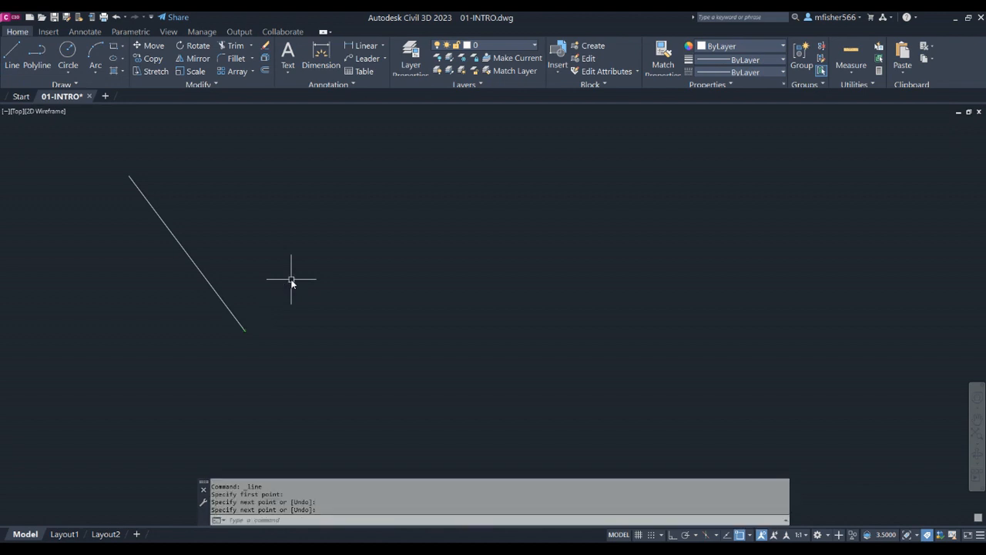
{"action": "mouse_move", "coordinate": [295, 225]}
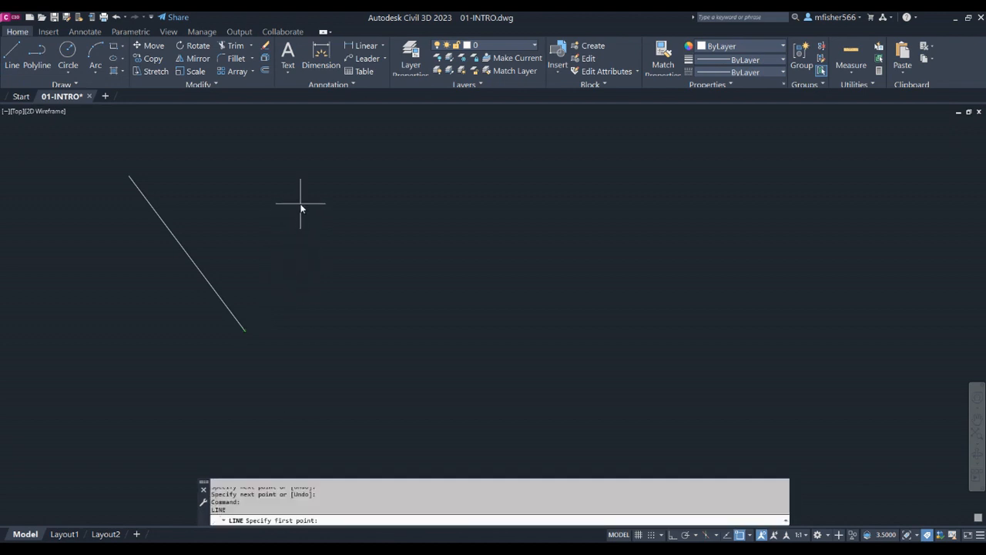
{"action": "left_click", "coordinate": [275, 311]}
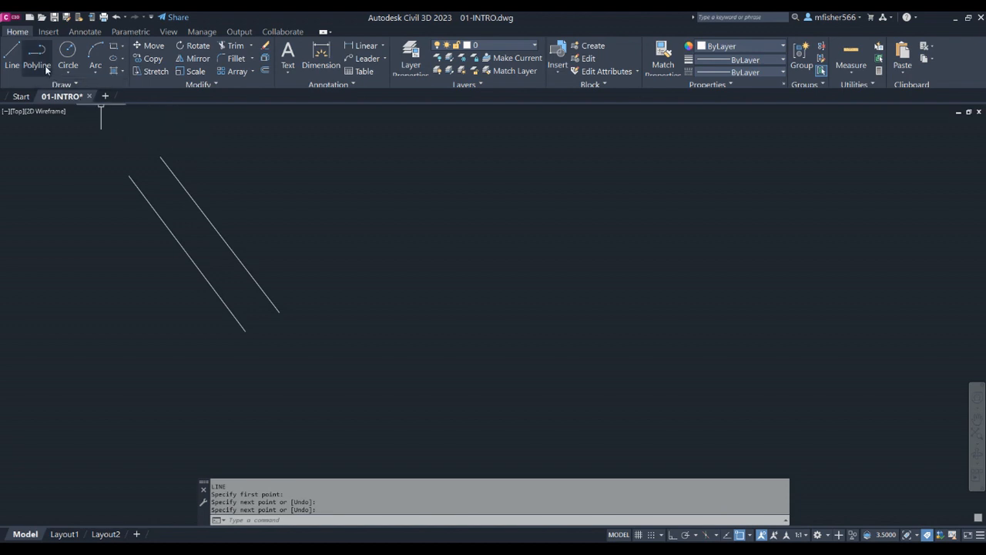
{"action": "left_click", "coordinate": [37, 54]}
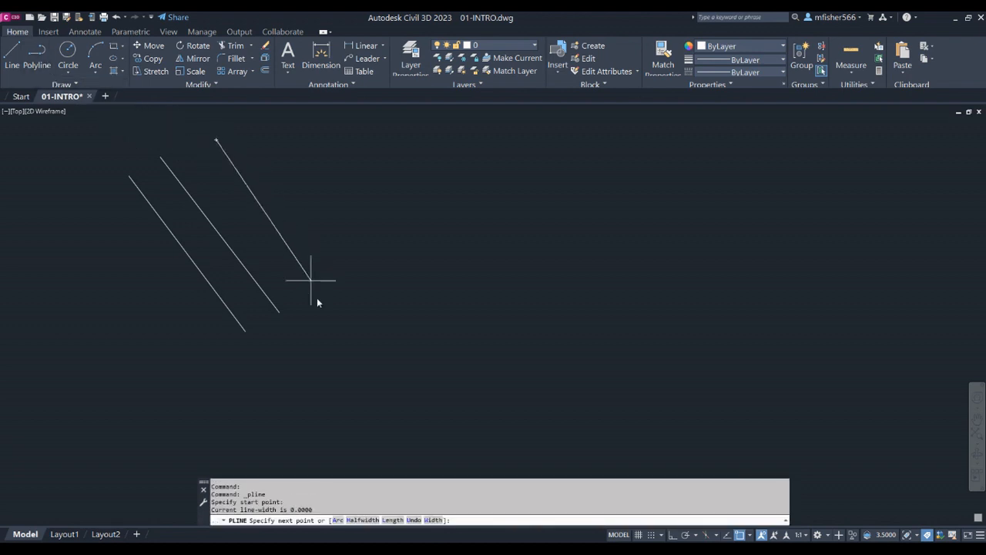
{"action": "left_click", "coordinate": [539, 289]}
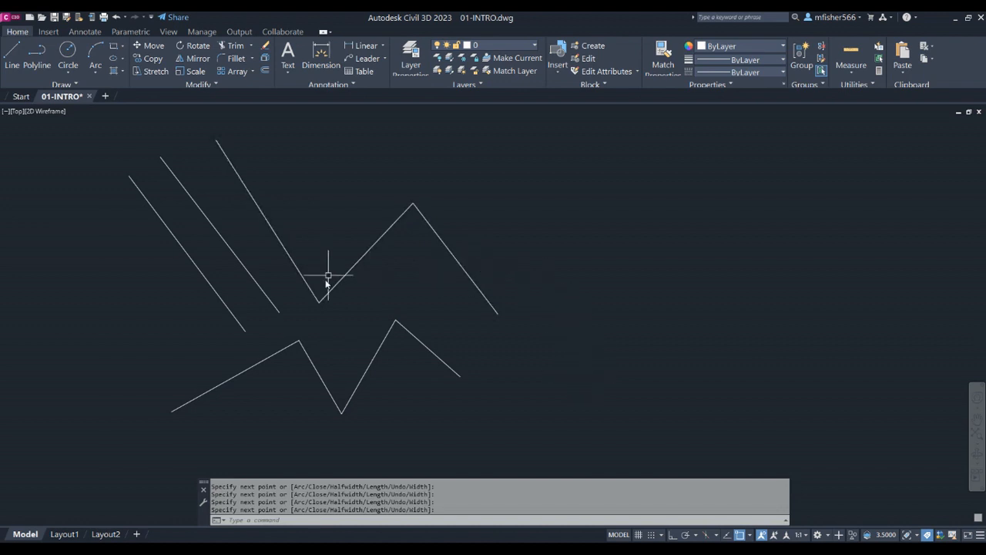
{"action": "mouse_move", "coordinate": [239, 222]}
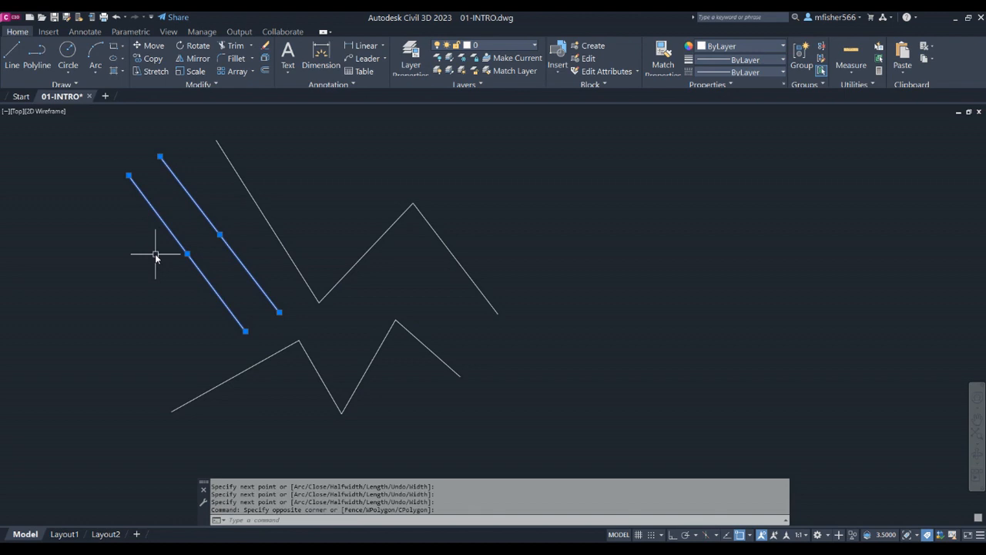
{"action": "mouse_move", "coordinate": [144, 264]}
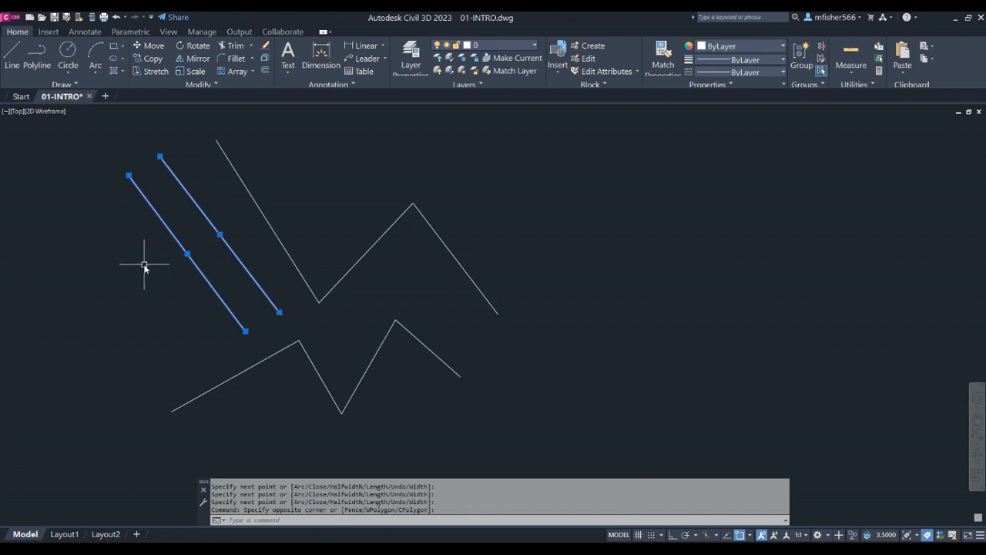
{"action": "mouse_move", "coordinate": [322, 211]}
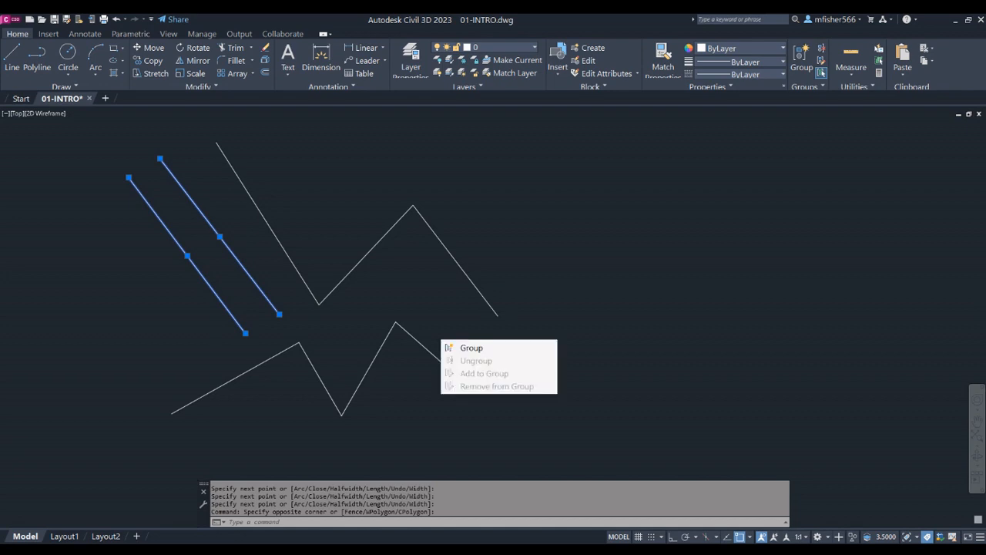
{"action": "left_click", "coordinate": [427, 293]}
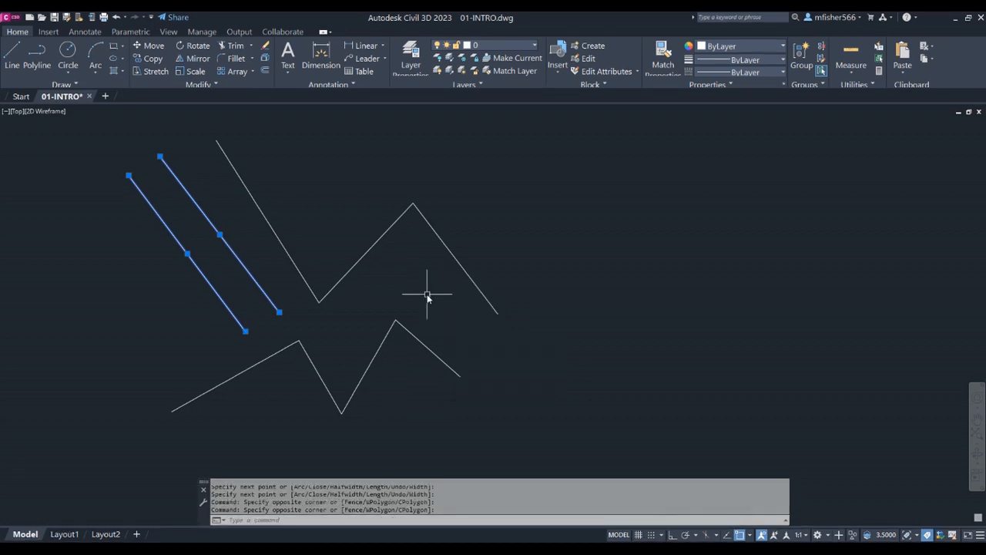
{"action": "key", "text": "Escape"}
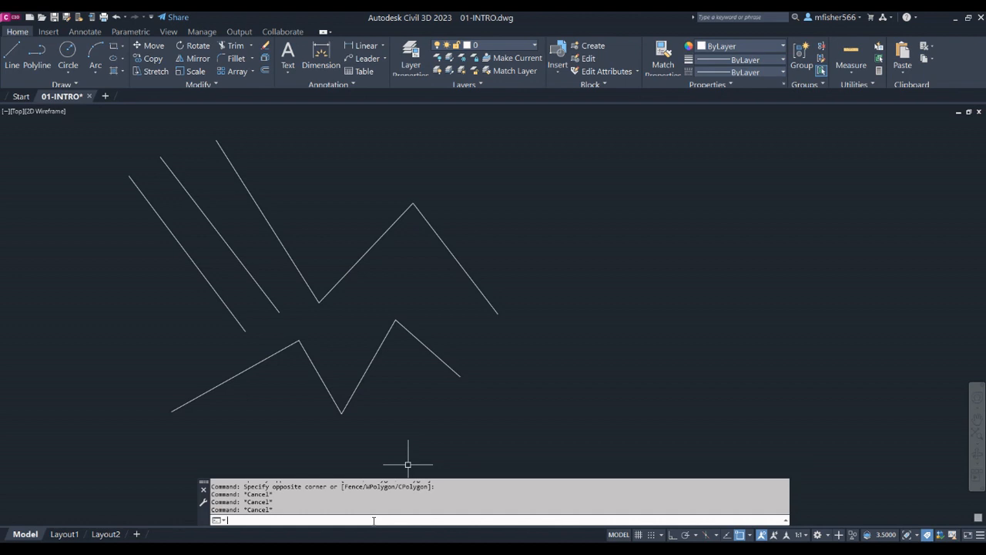
{"action": "mouse_move", "coordinate": [453, 407]}
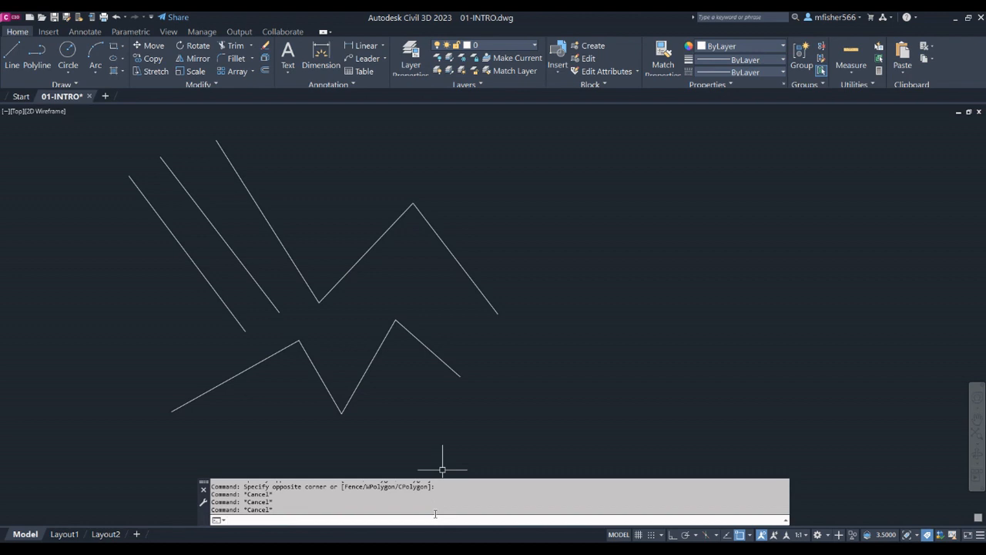
Step: Enter MBUTTONPAN at the command line and show its help page with value 1
{"action": "type", "text": "MBUTTONPAN Enter new value for MBUTTONPAN <1>:"}
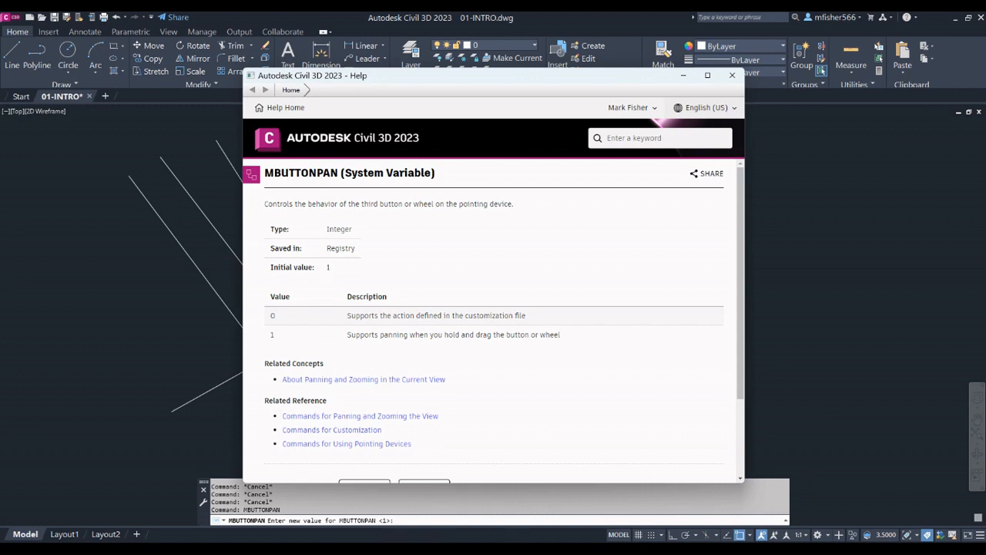
Step: Dismiss the help page and cancel the prompt, leaving MBUTTONPAN at 1
{"action": "left_click", "coordinate": [731, 76]}
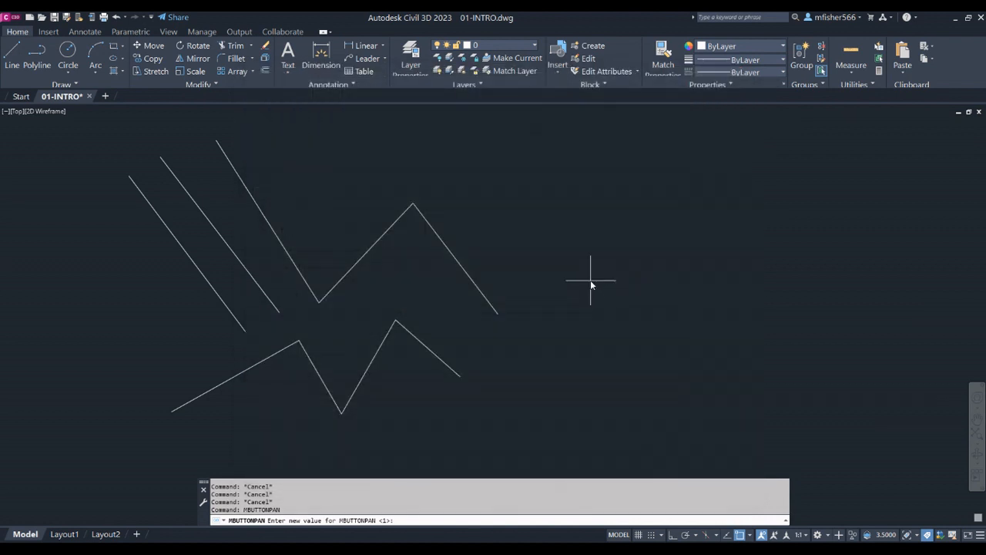
{"action": "key", "text": "Escape"}
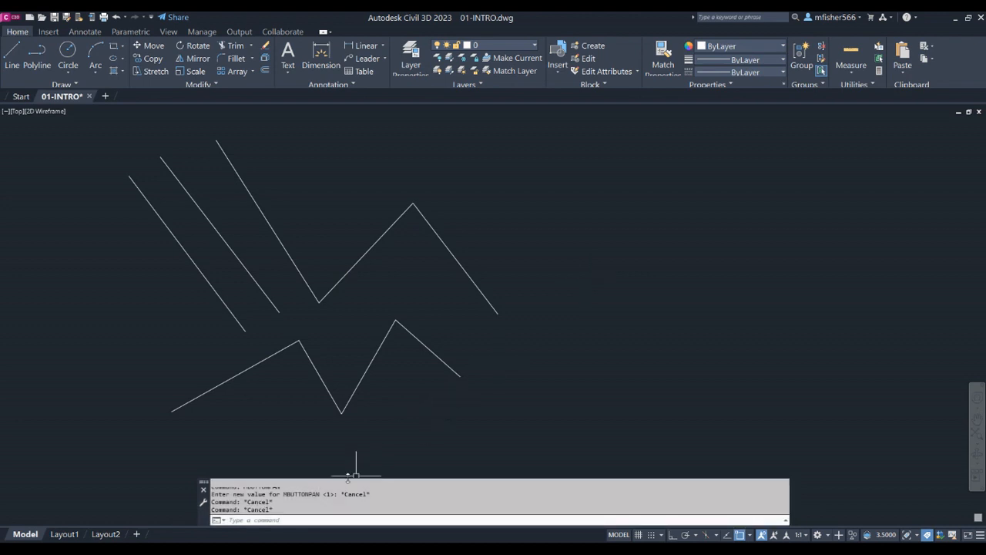
{"action": "mouse_move", "coordinate": [563, 258]}
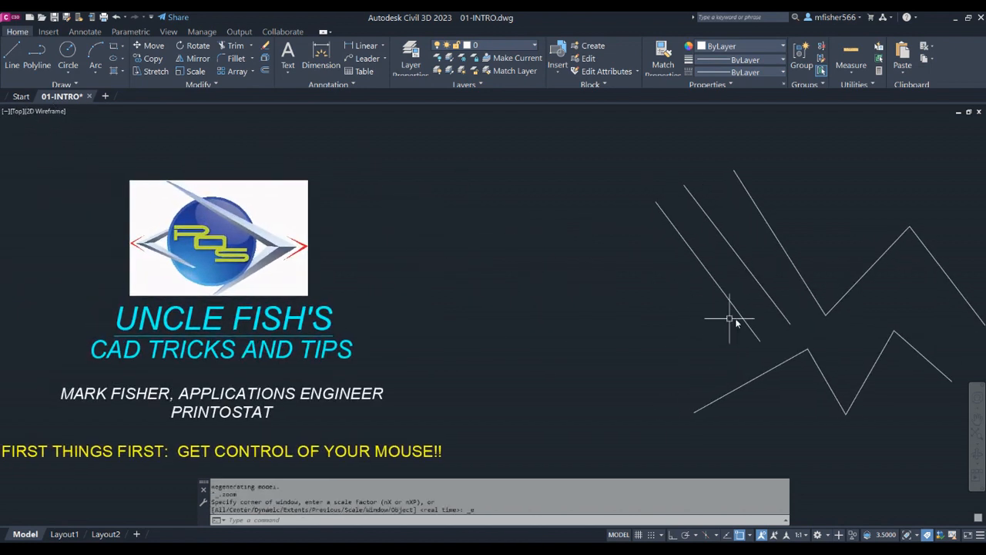
{"action": "mouse_move", "coordinate": [865, 422]}
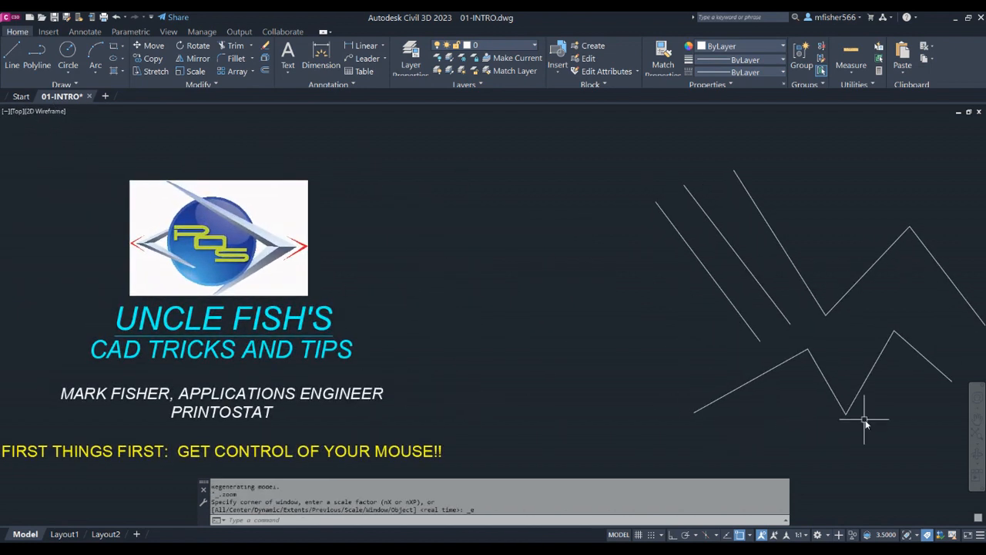